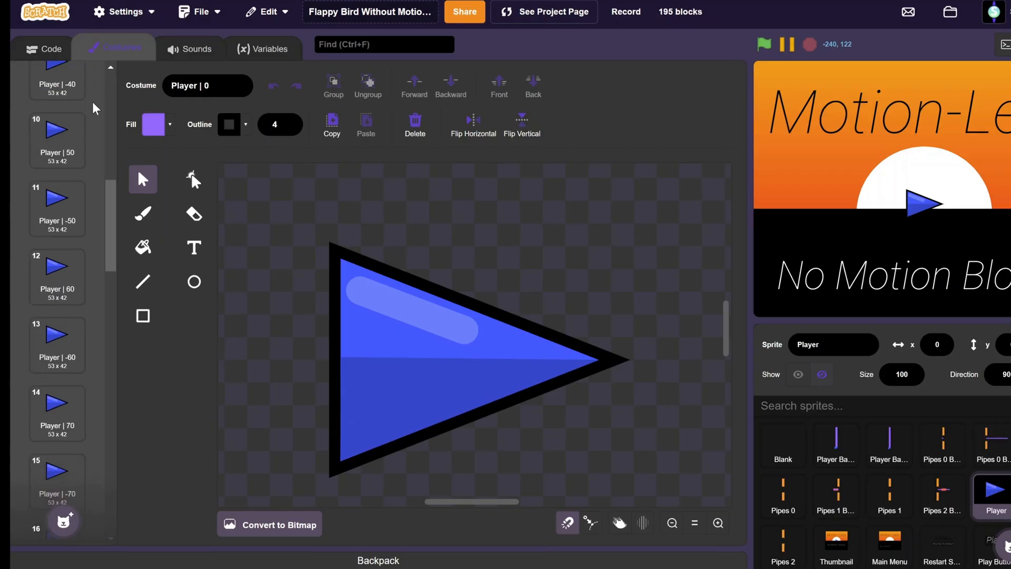
- Run the project with the green flag to test the scrolling pipe clone
{"action": "scroll", "scroll_direction": "down", "scroll_amount": 3}
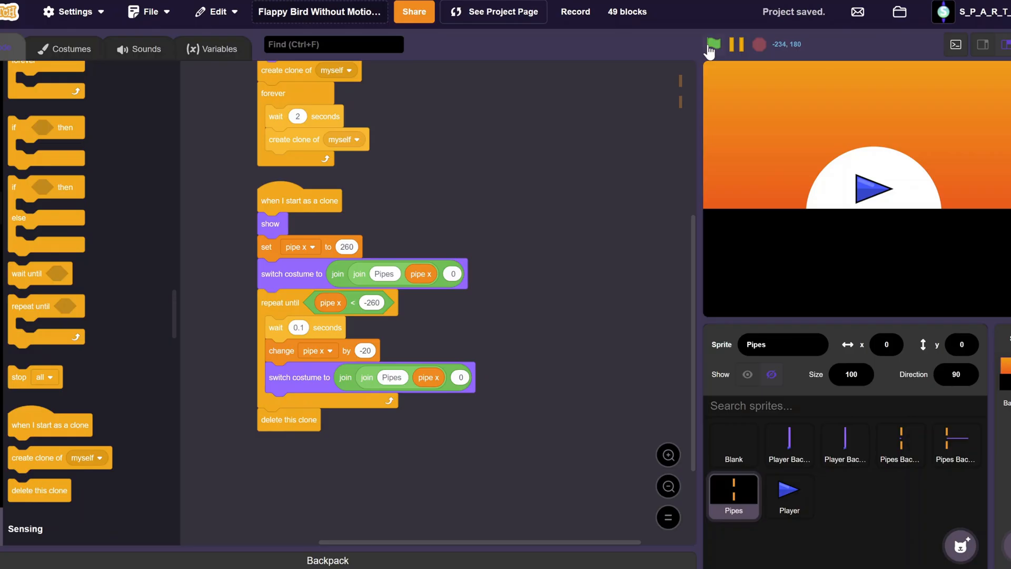
{"action": "left_click", "coordinate": [713, 44]}
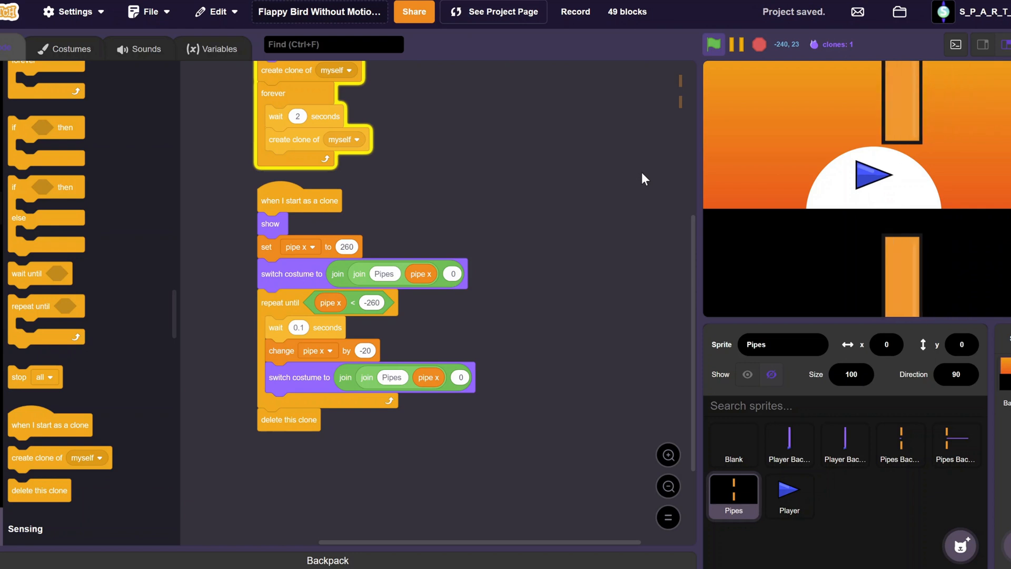